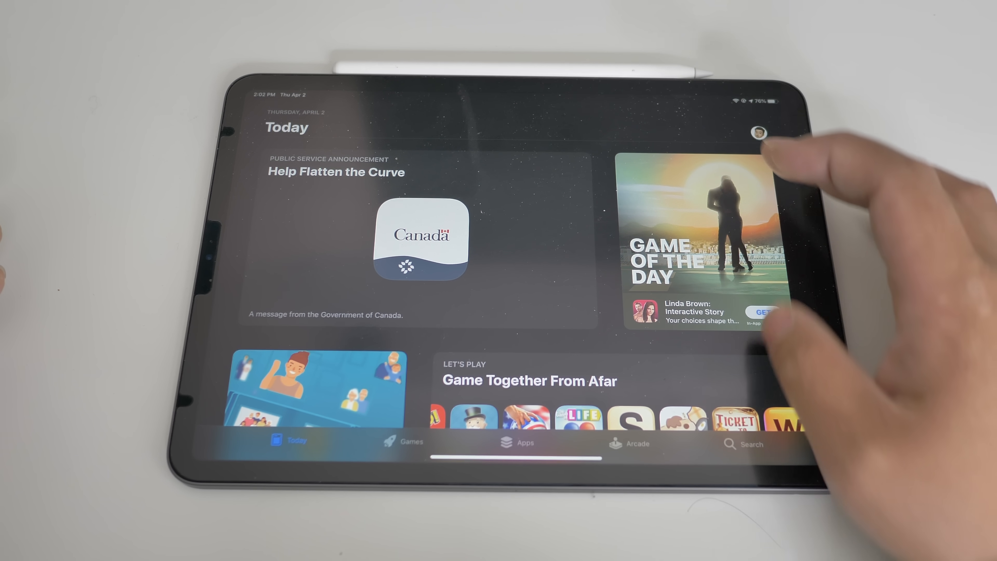
Step: Search the App Store for 'Swi' to find and open Switcher Studio
click(746, 445)
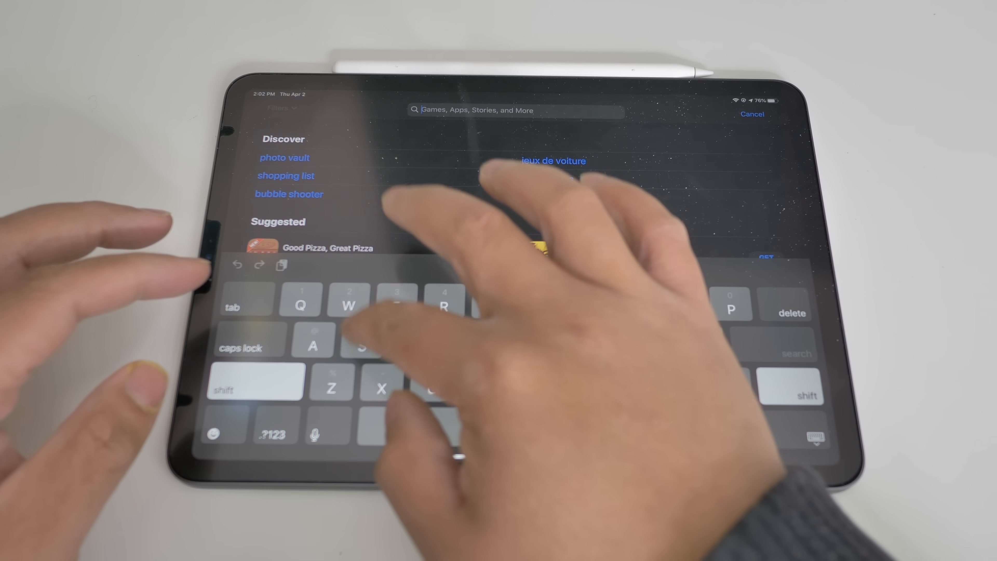
text(Swi)
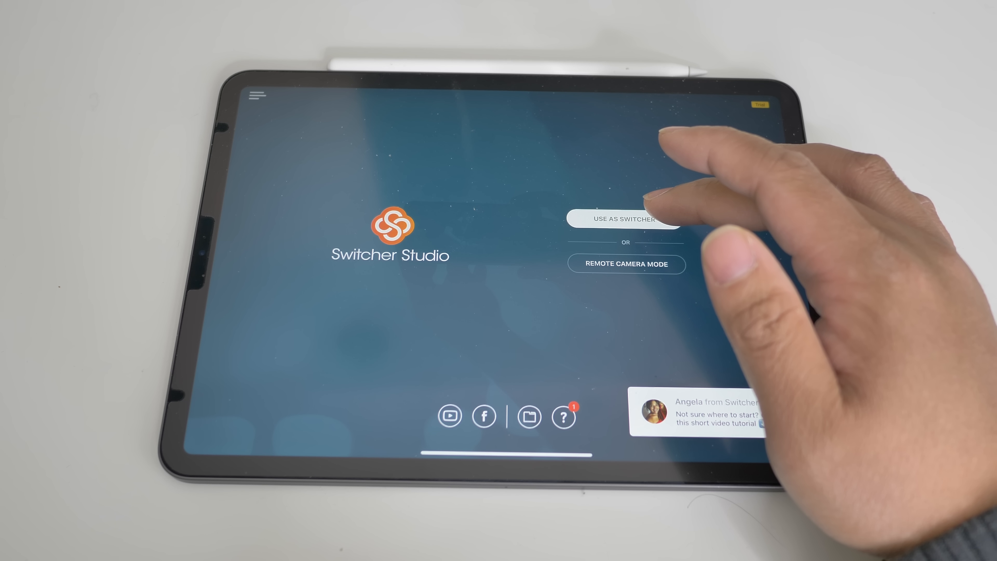
Step: Choose 'Use as Switcher' so the iPad loads its default camera and title sources
click(623, 219)
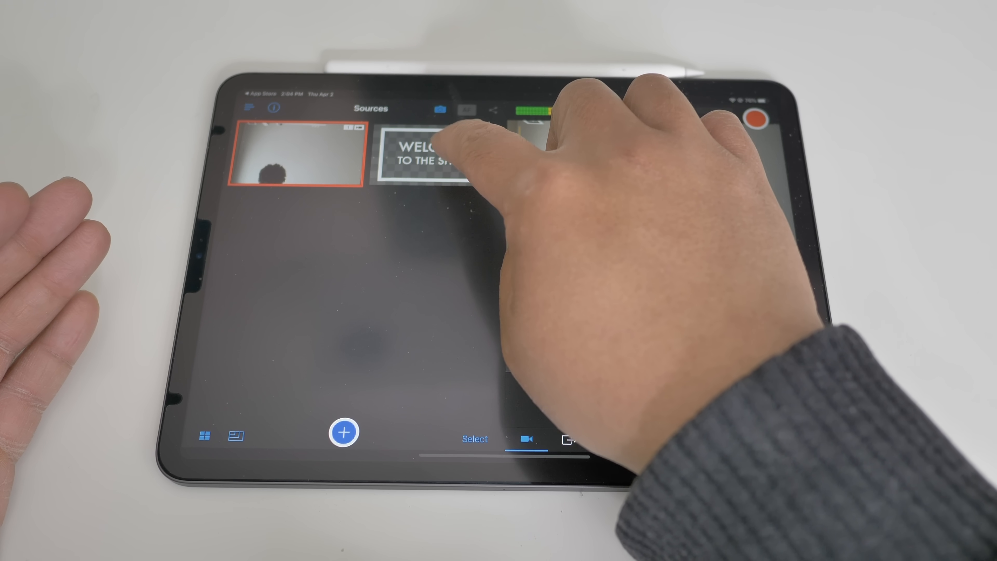
Step: Review the Inputs panel, check the Outputs list with Twitch selected, and return to Inputs
click(433, 156)
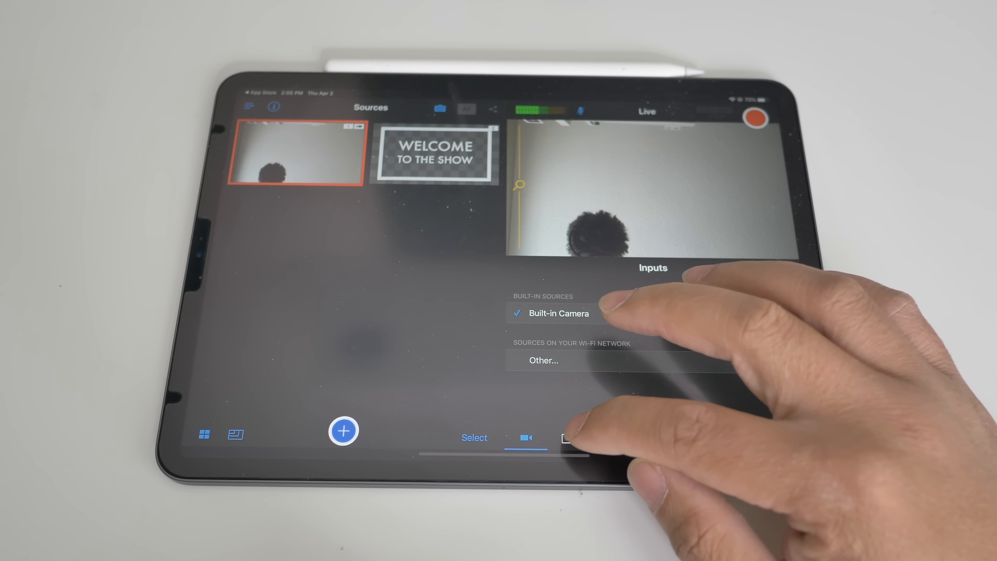
click(570, 439)
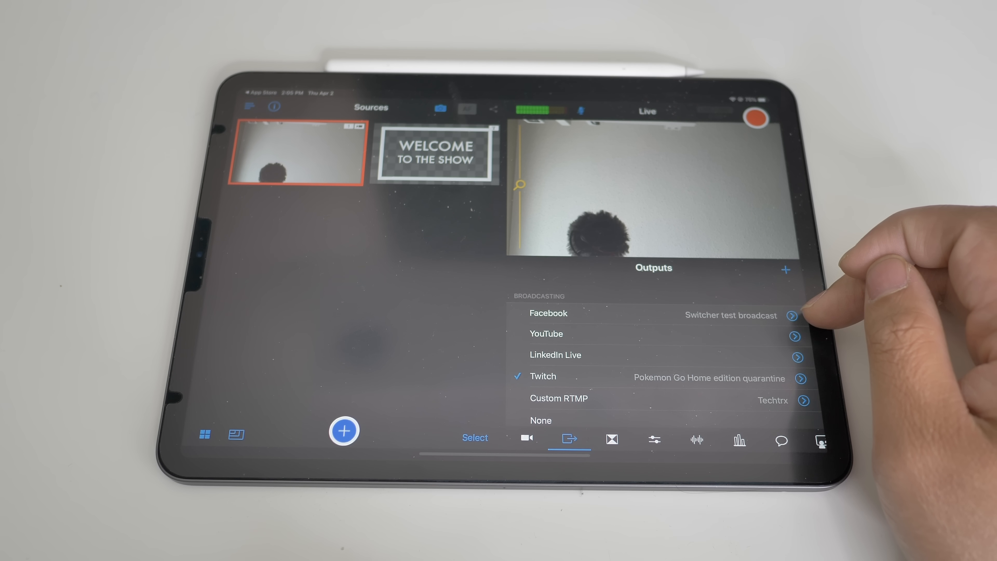
click(527, 437)
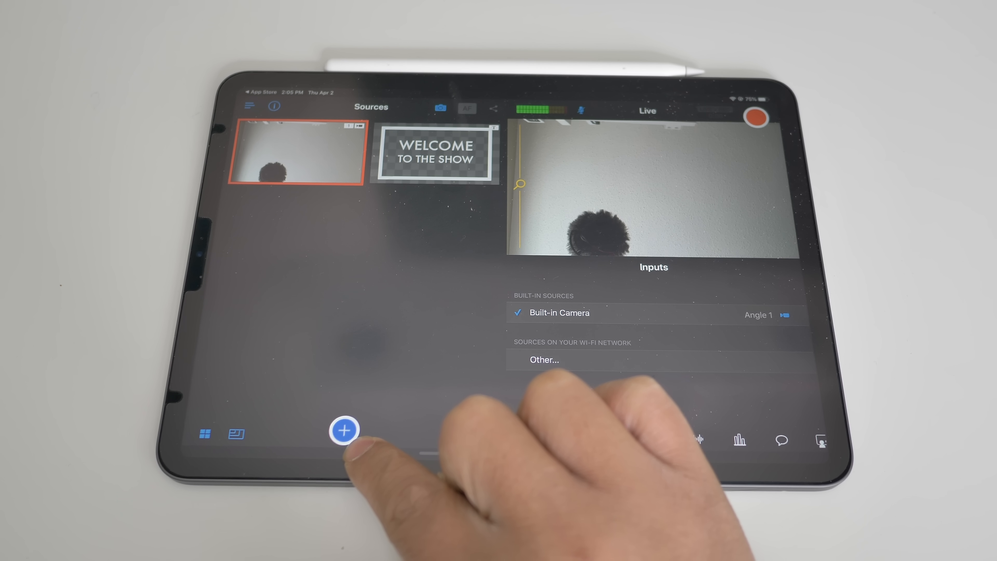
click(344, 431)
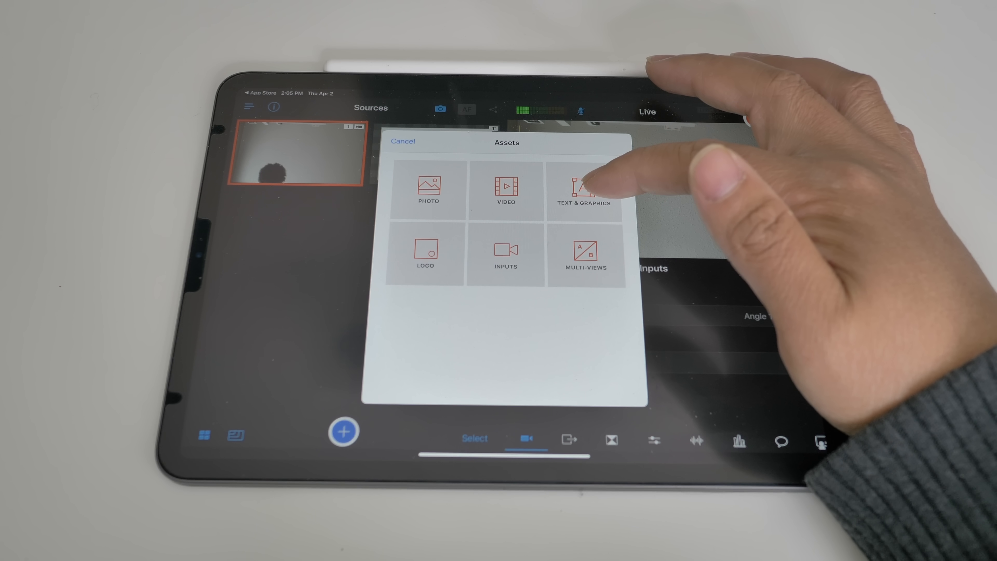
click(583, 187)
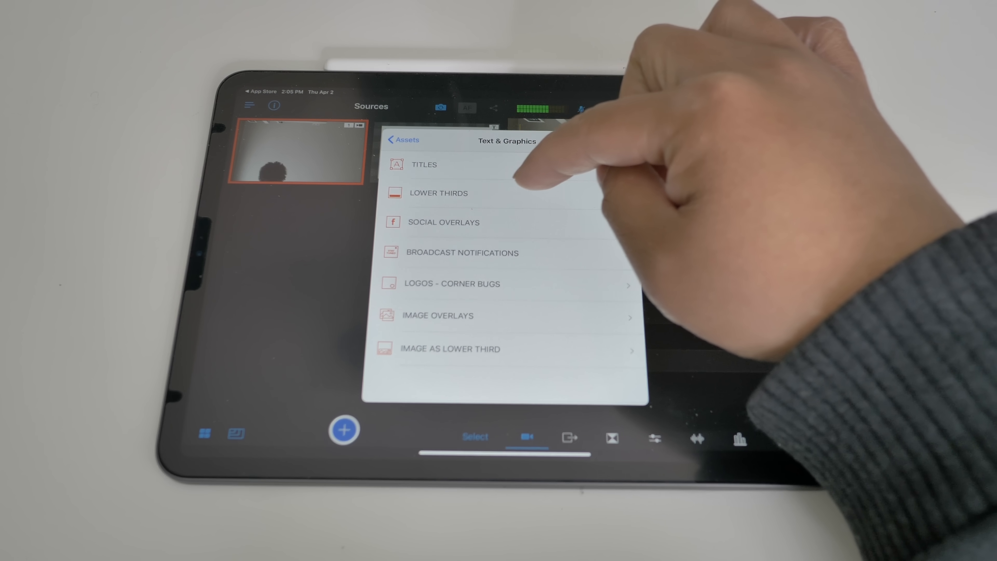
click(438, 193)
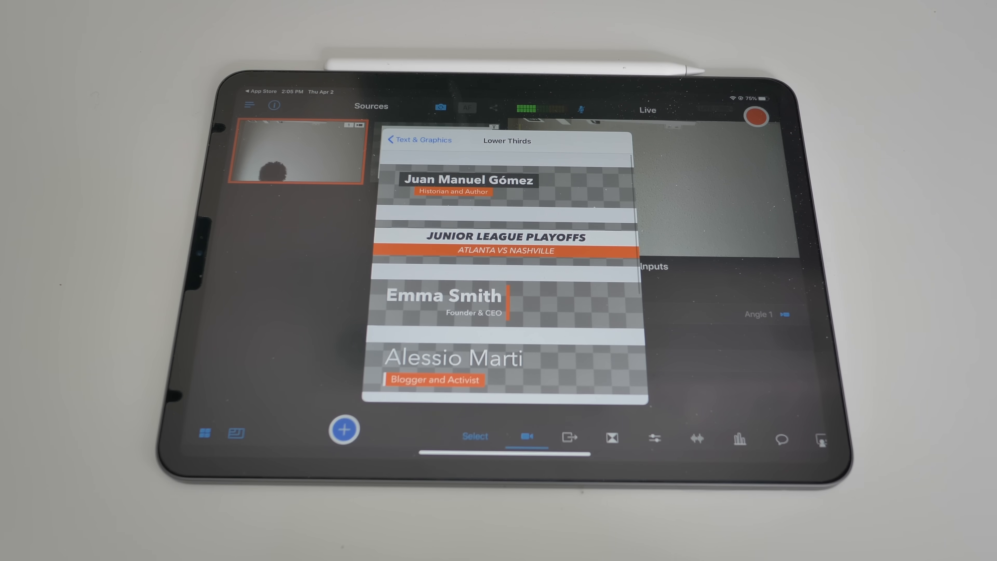
scroll(down, 3)
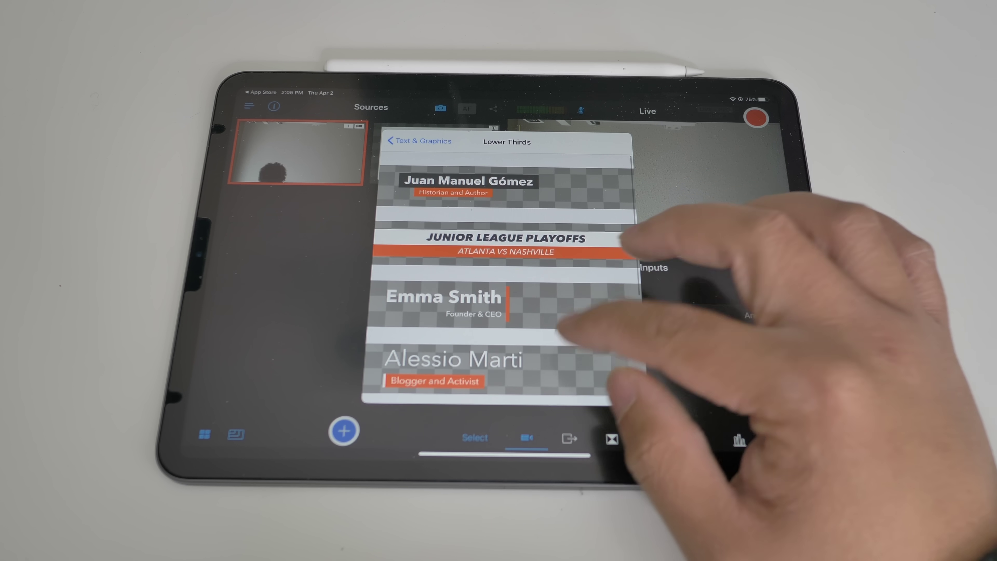
scroll(down, 3)
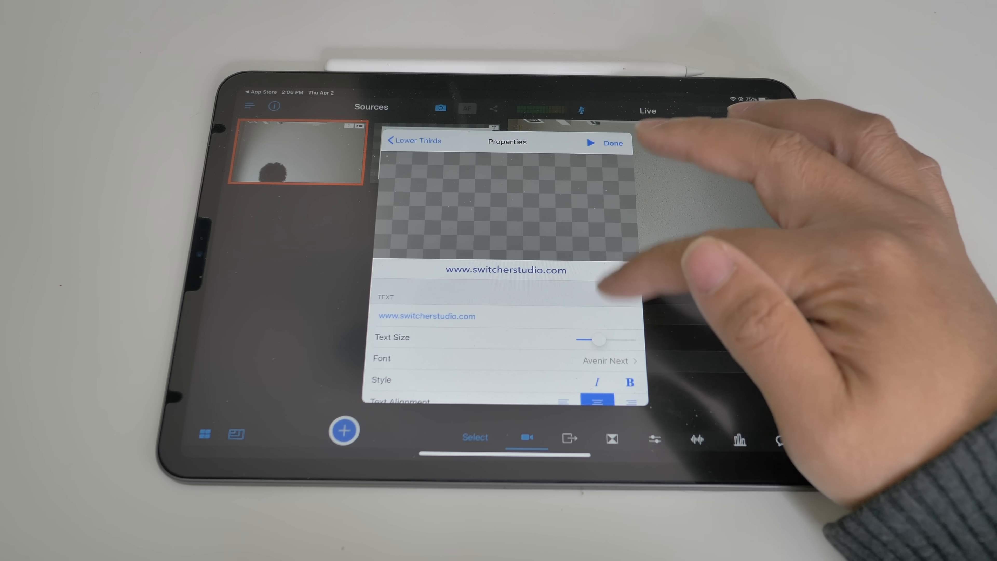
click(427, 316)
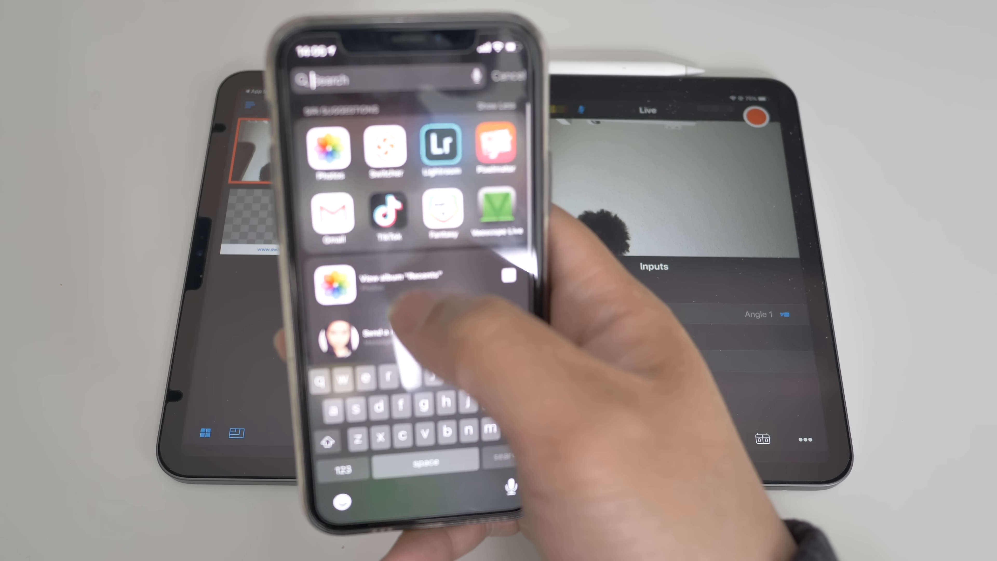
Step: Join the Video Chat room, invite a guest, and allow camera access on the iPhone from the link
click(385, 149)
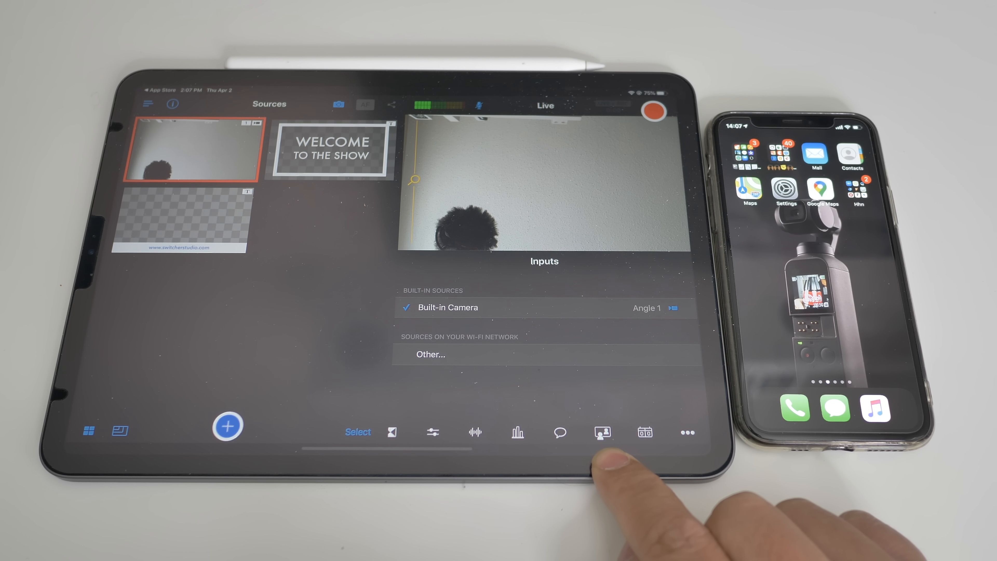
click(602, 435)
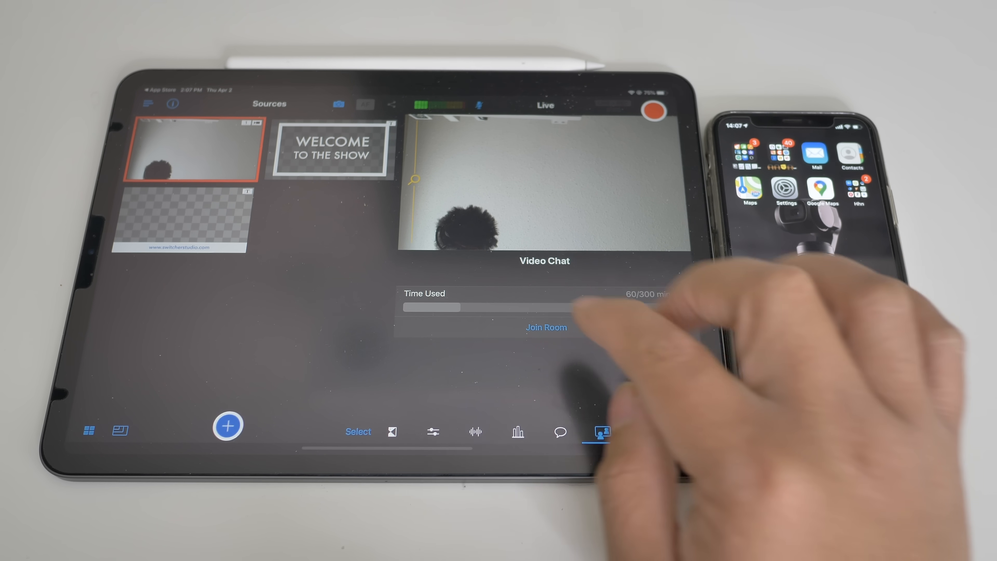
click(546, 327)
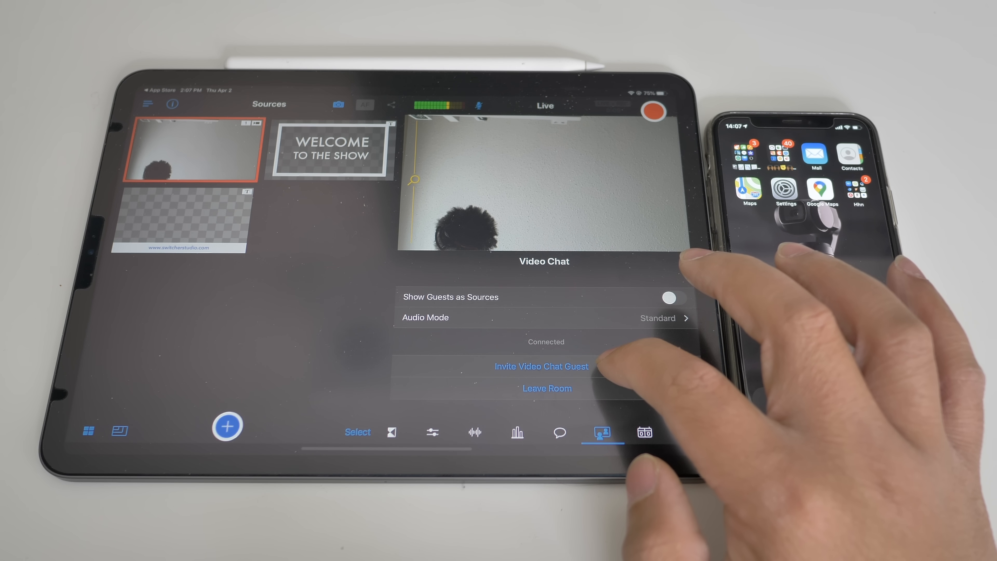
click(542, 366)
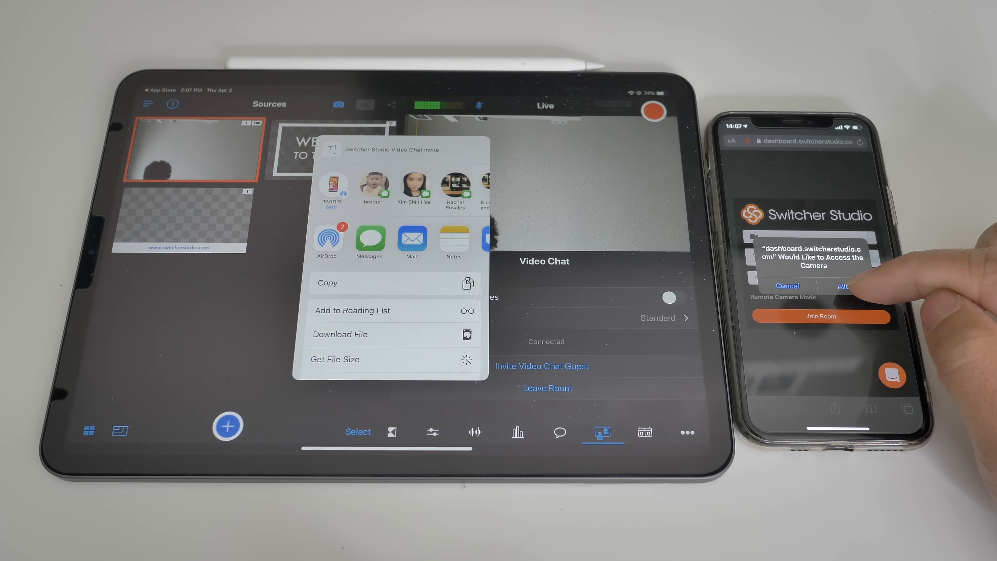
click(844, 285)
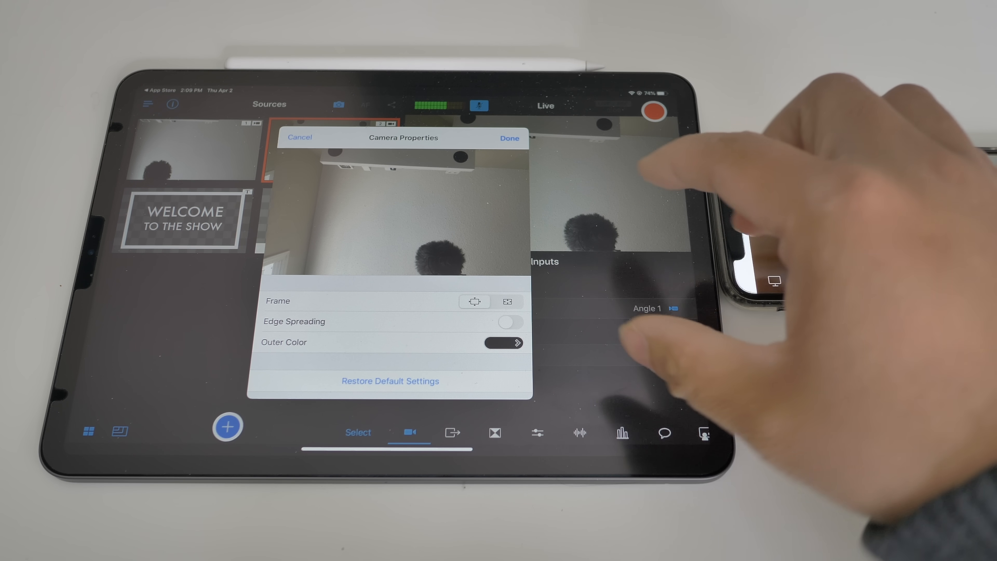
Step: Toggle Edge Spreading on and off in Camera Properties and confirm the guest camera source
click(511, 322)
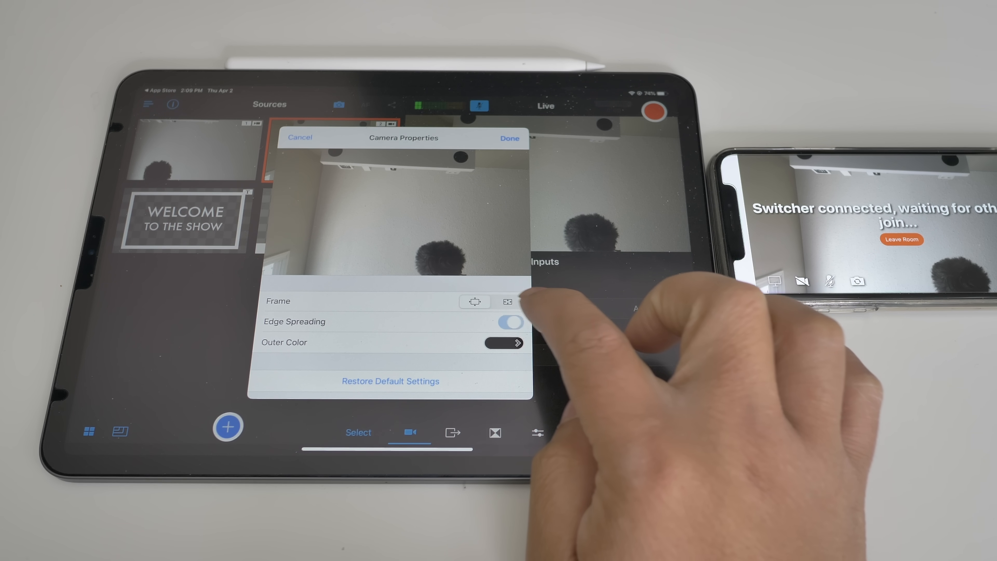
click(511, 322)
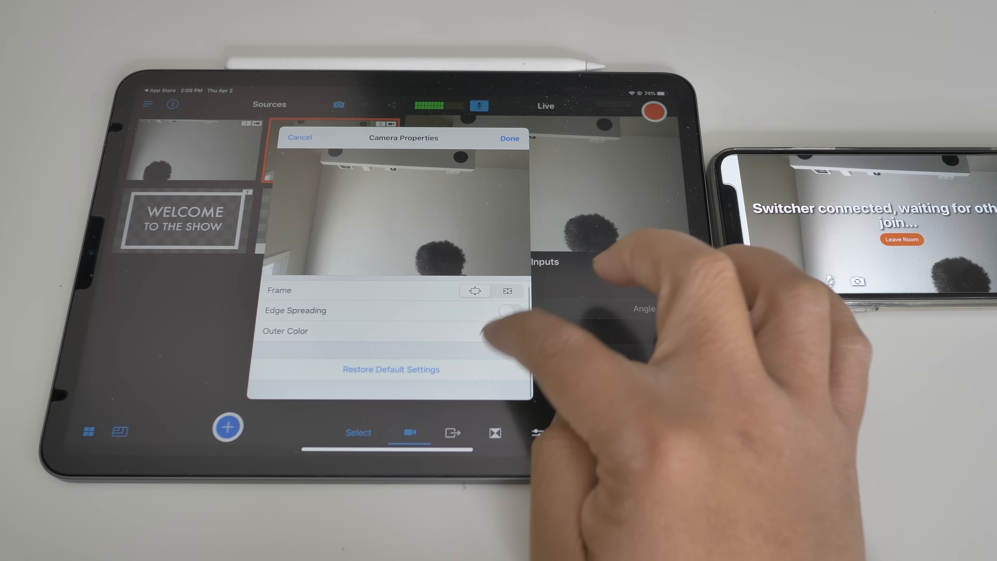
click(510, 138)
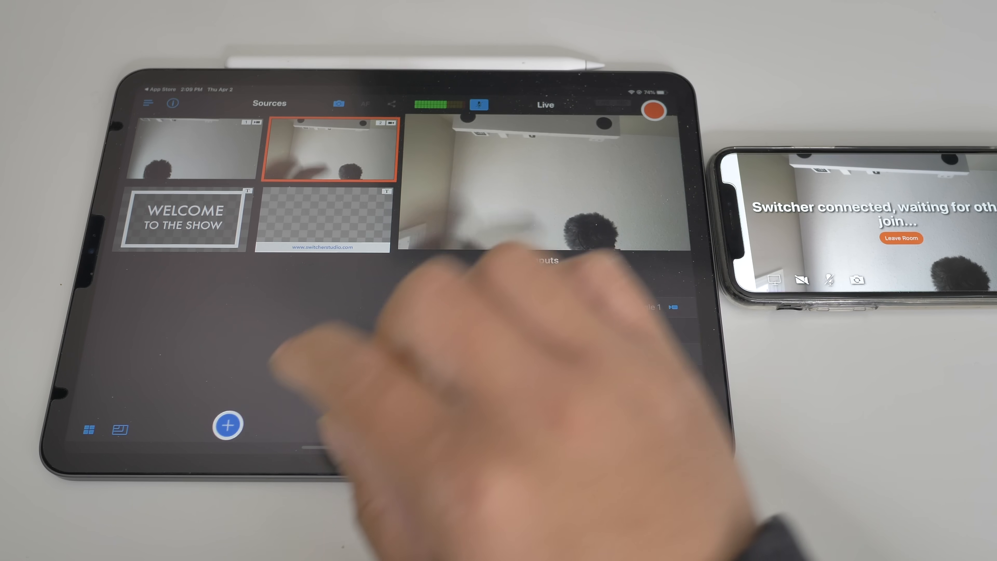
Step: Add a Split Screen multi-view with 2 sources from the Multi-views assets
click(228, 427)
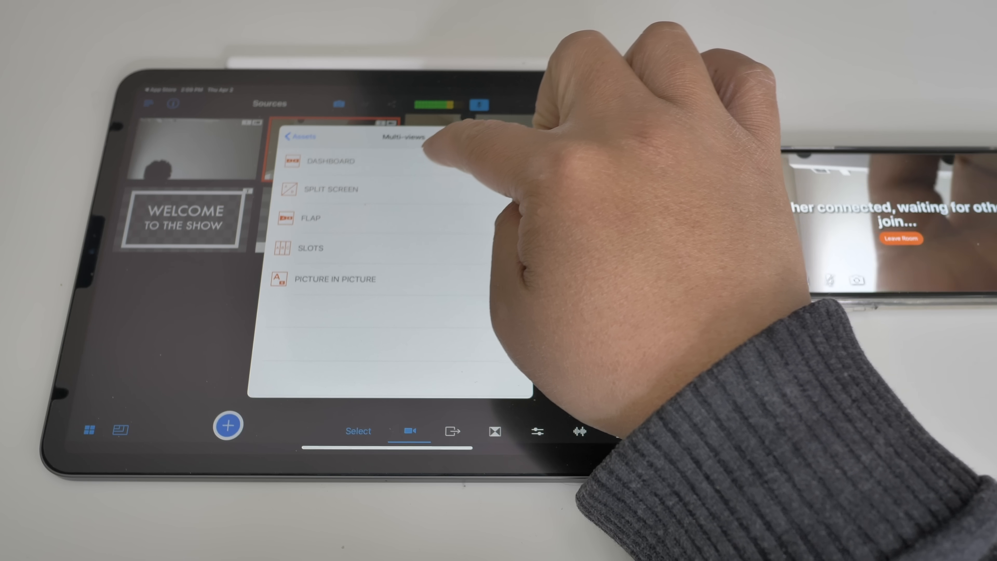
click(331, 189)
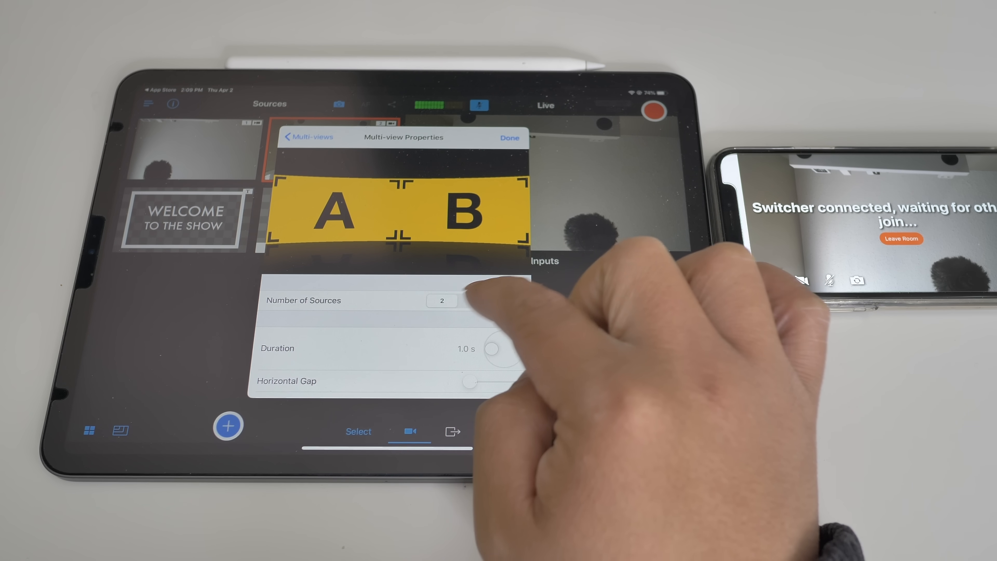
scroll(down, 3)
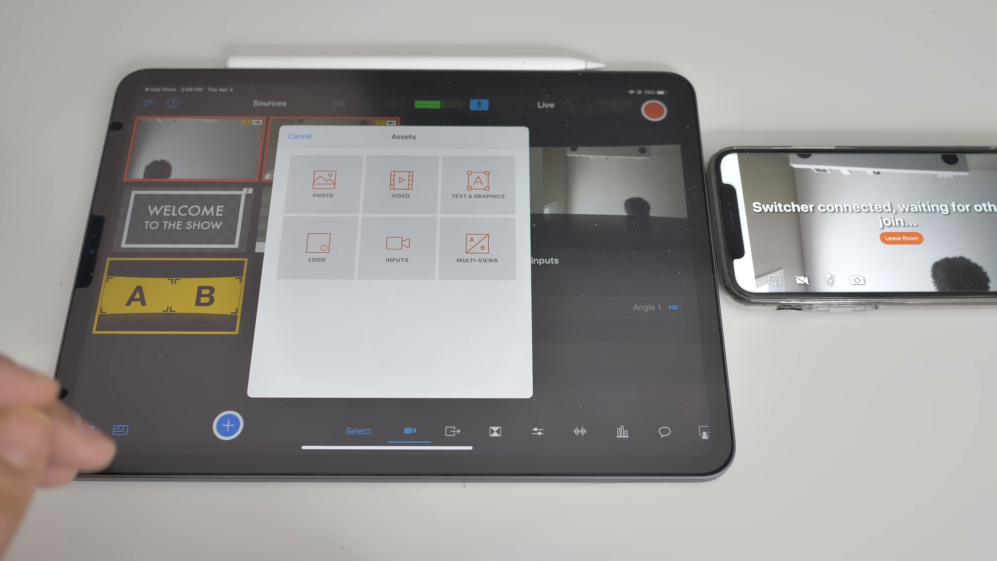
Step: Add another Multi-views layout with A and B panes and save it as a new source
click(478, 247)
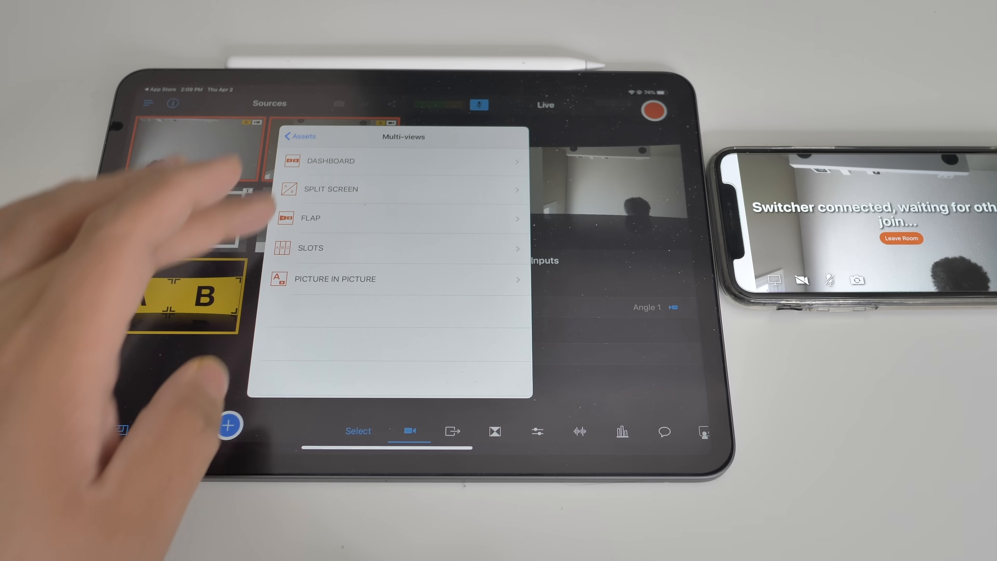
click(331, 189)
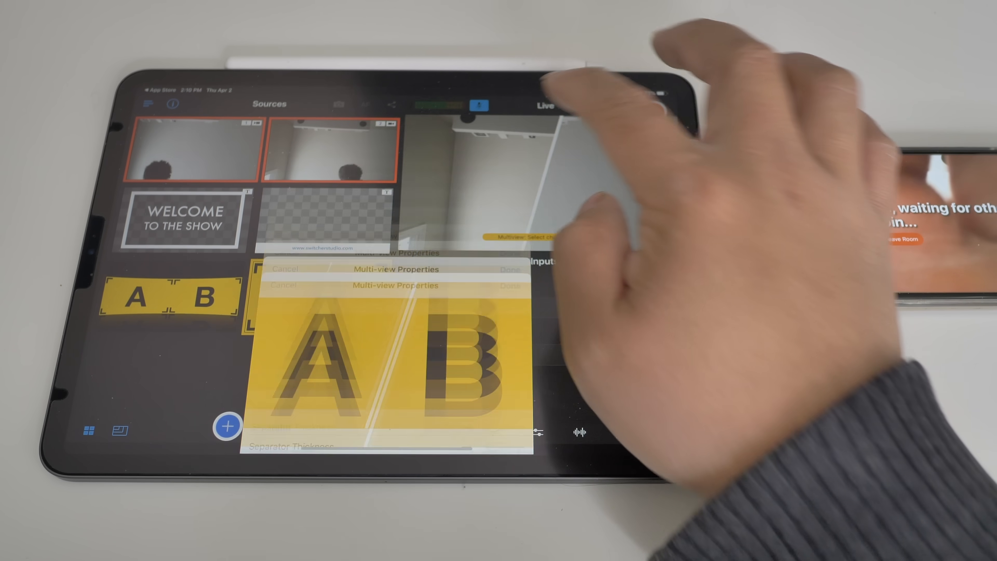
click(511, 270)
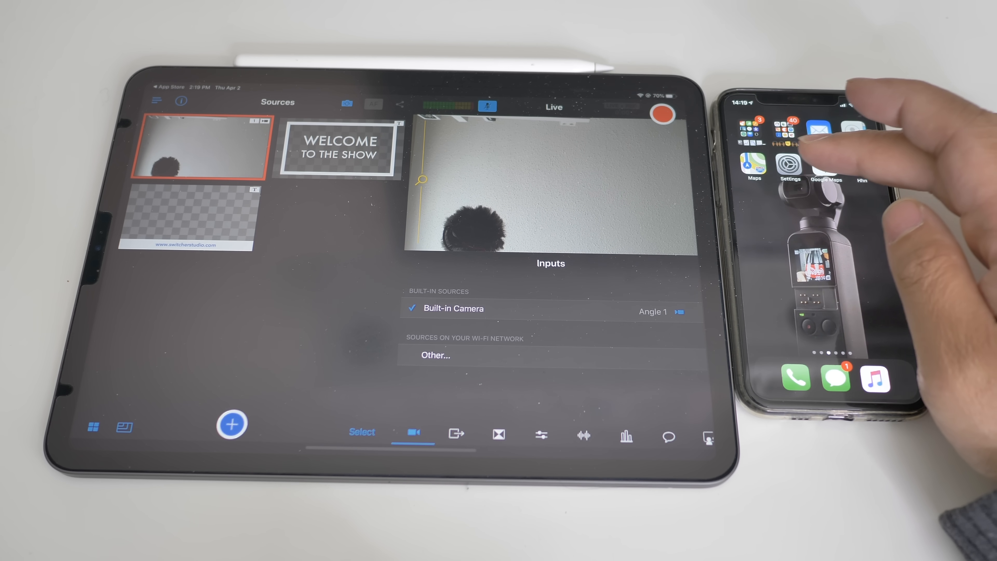
Step: Open iPhone Settings > Control Center with access within apps turned on
click(791, 163)
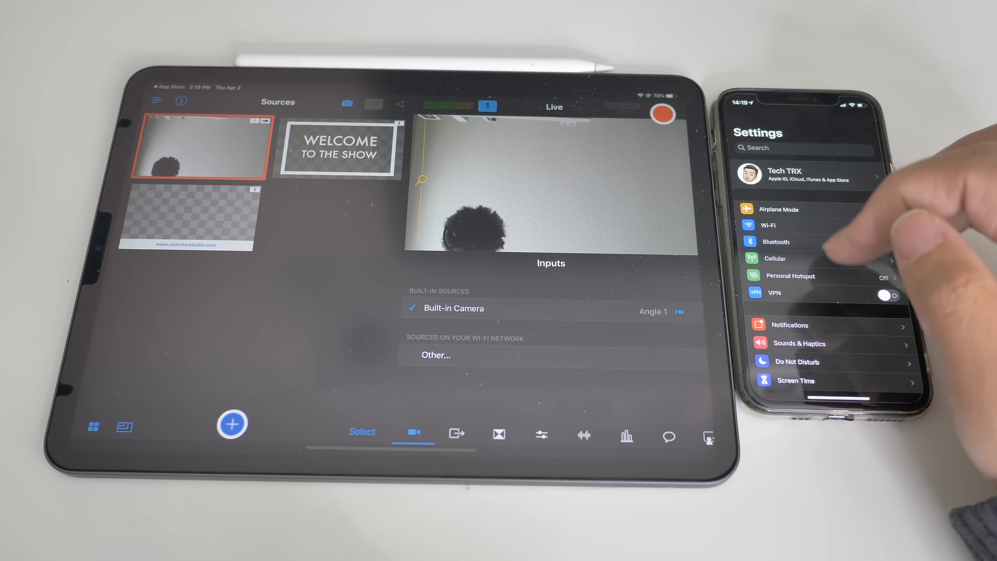
scroll(down, 3)
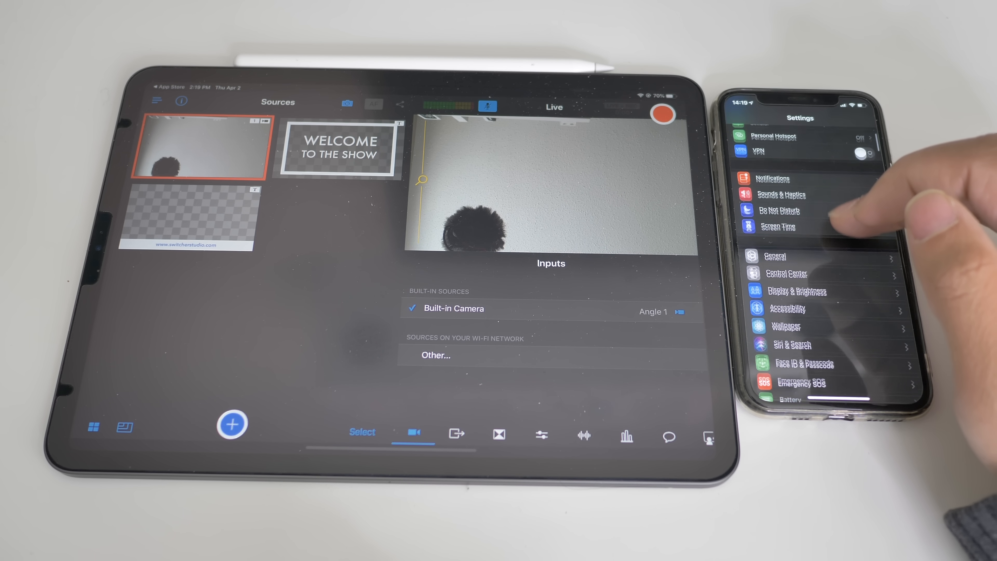
click(787, 273)
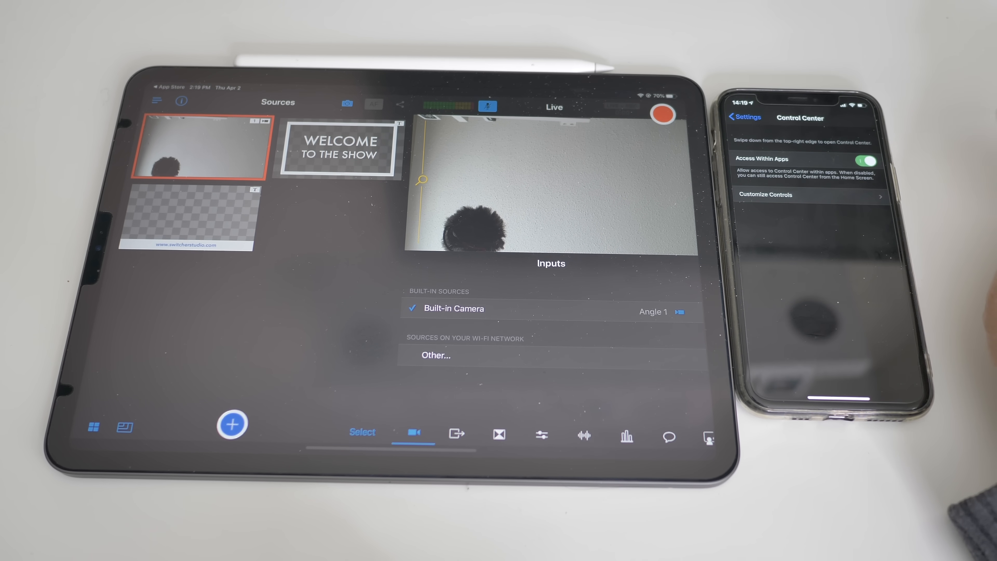
click(765, 194)
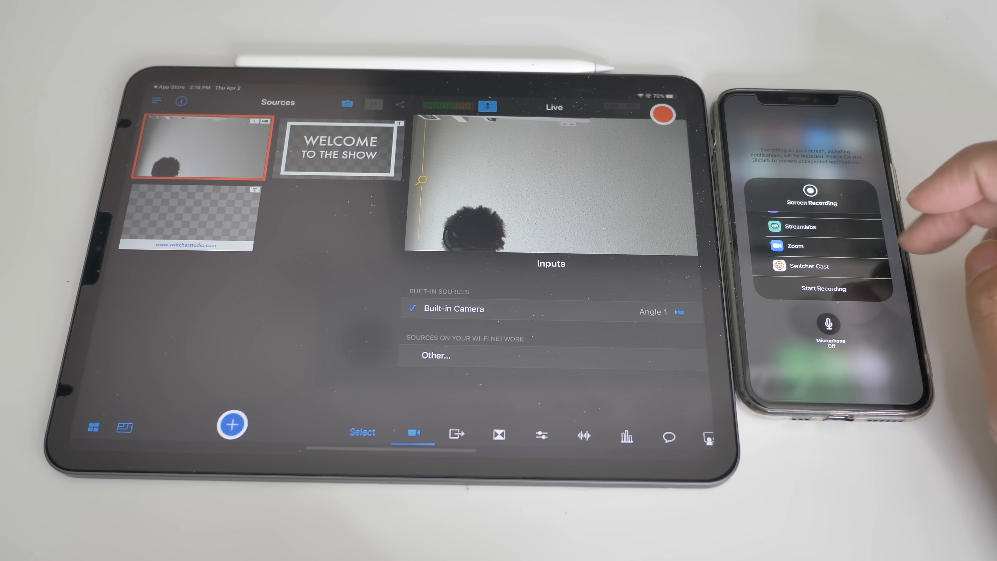
Step: Select Switcher Cast in the Screen Recording picker and start broadcasting the iPhone screen
click(809, 266)
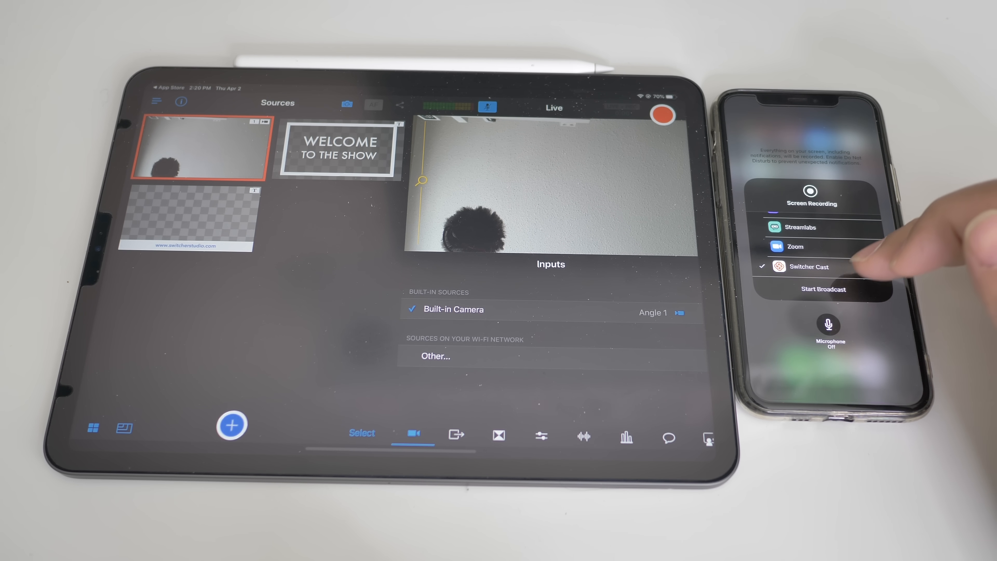
click(823, 289)
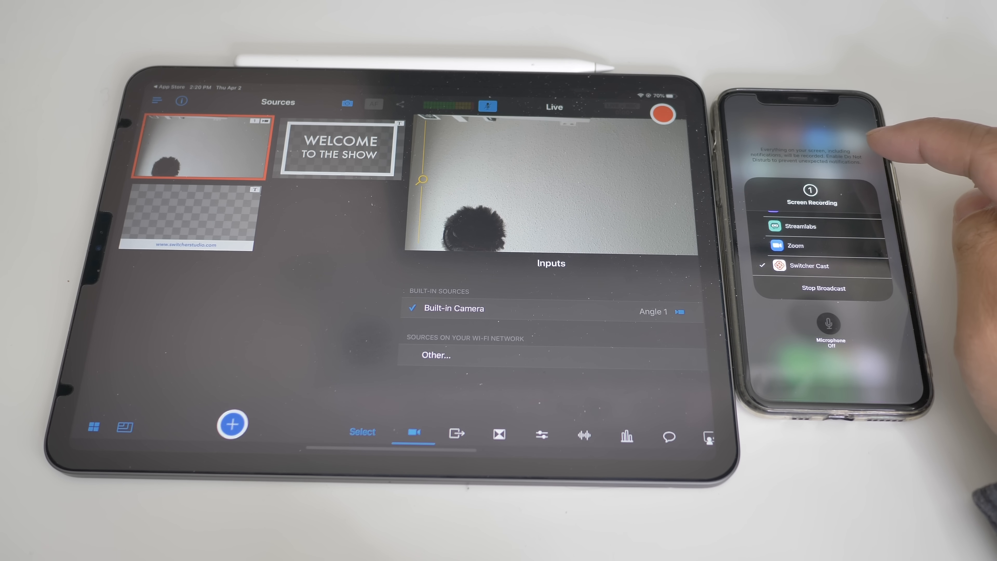
click(810, 190)
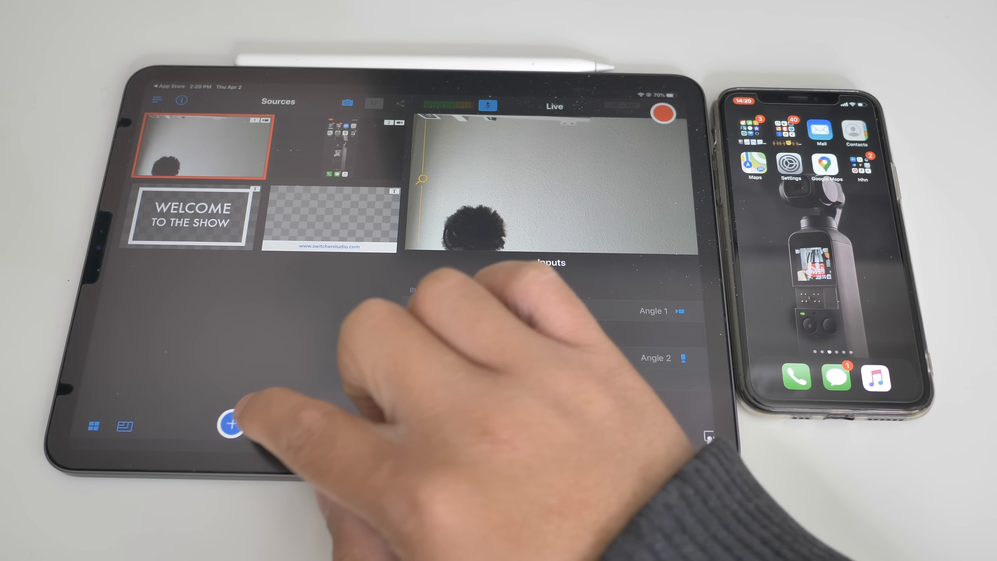
Step: Add a Picture in Picture multi-view with the phone full-frame and camera inset
click(231, 424)
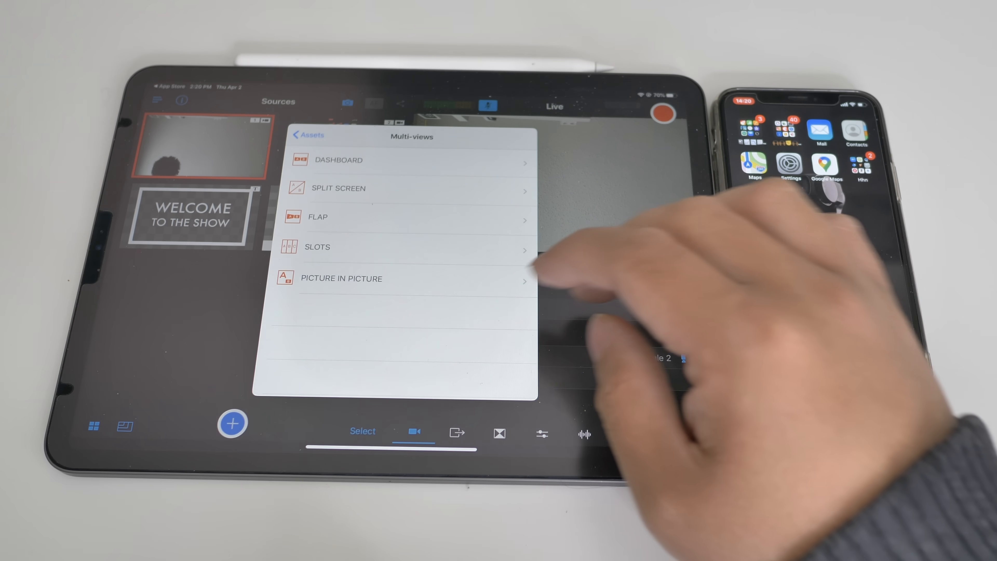
click(341, 278)
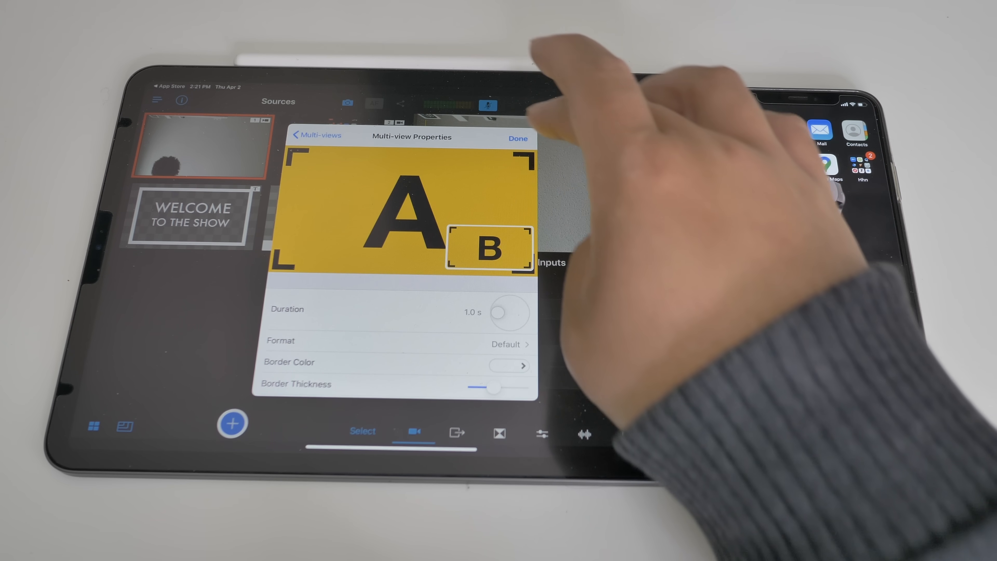
click(519, 138)
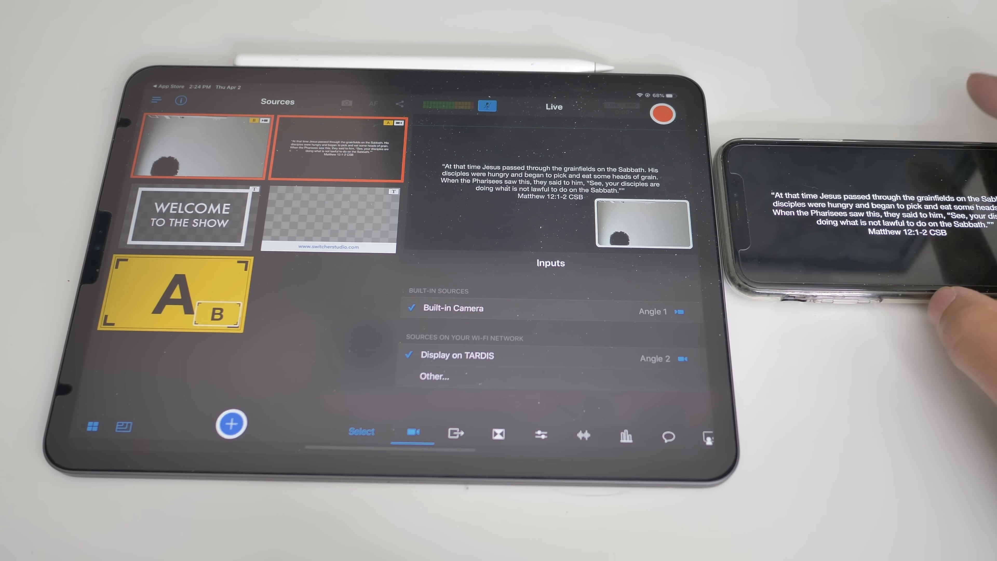
Step: Show the Camera Control panel listing zoom, focus, exposure, white balance, LED light and stabilization
click(498, 435)
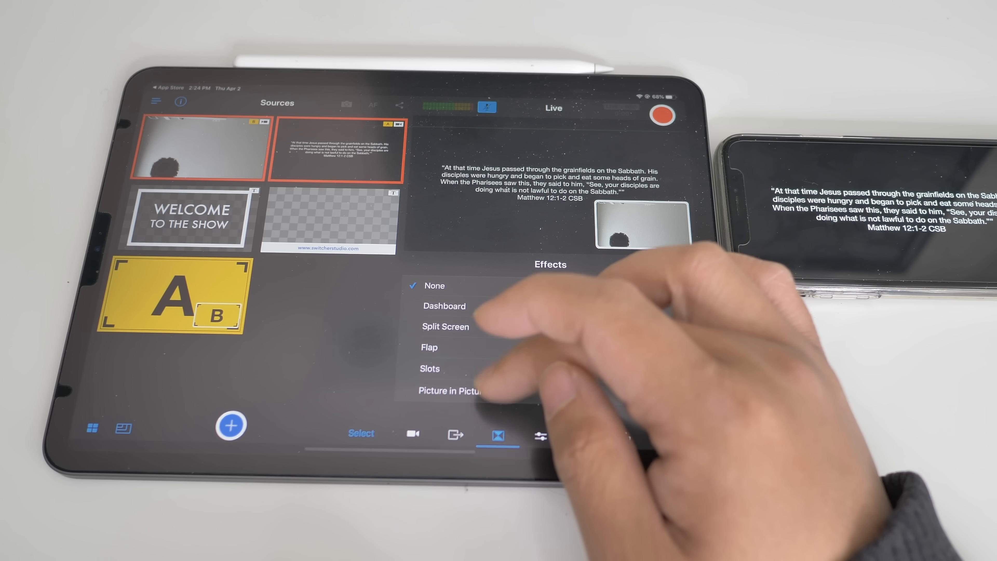
click(540, 437)
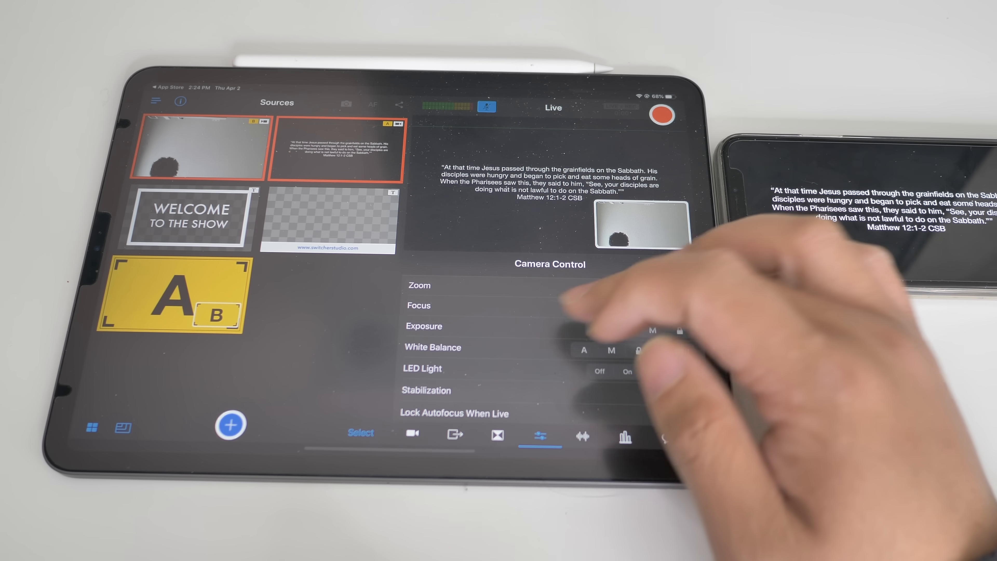
scroll(down, 3)
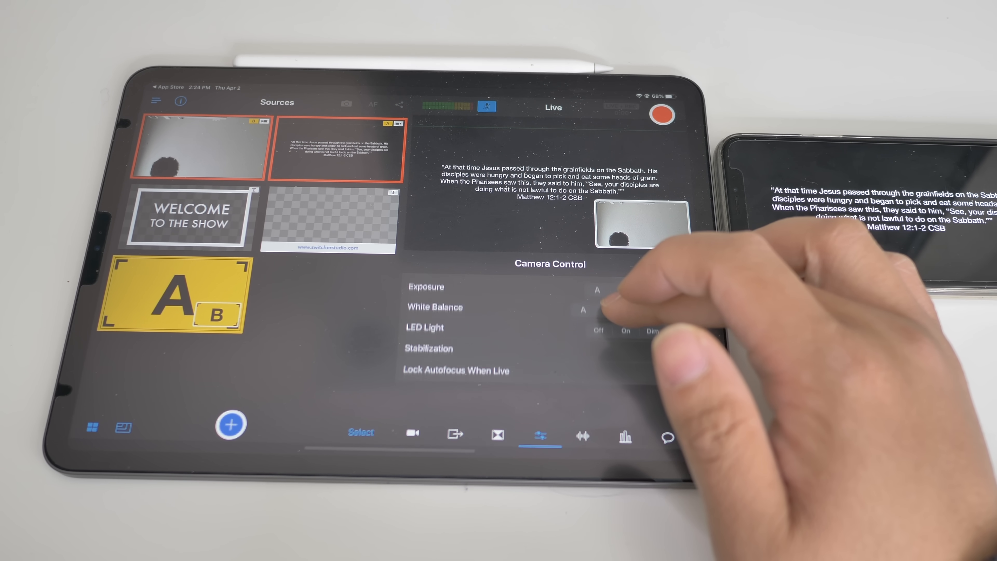
Step: Show the Audio panel and review the built-in microphone's boost and routing settings
click(583, 436)
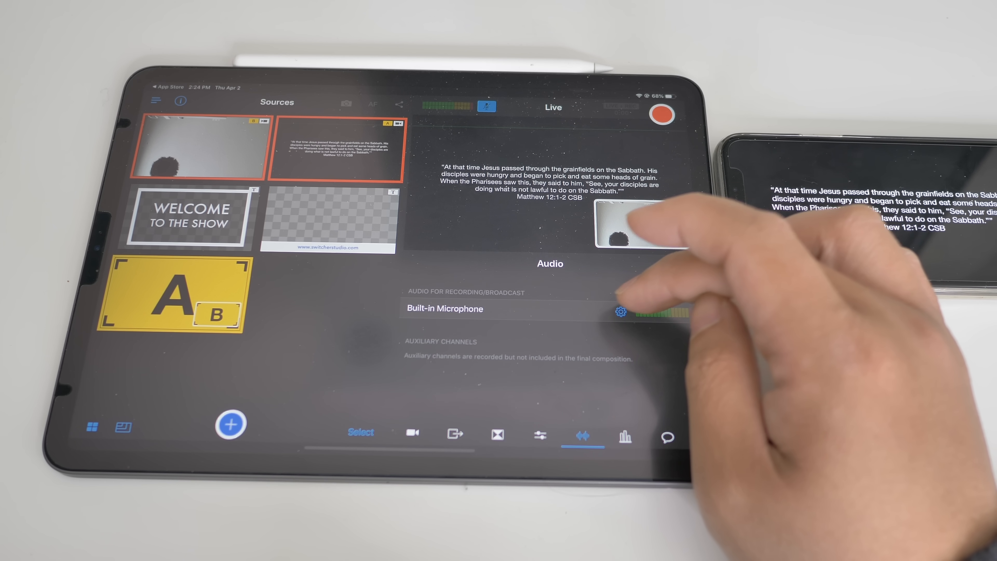
click(620, 312)
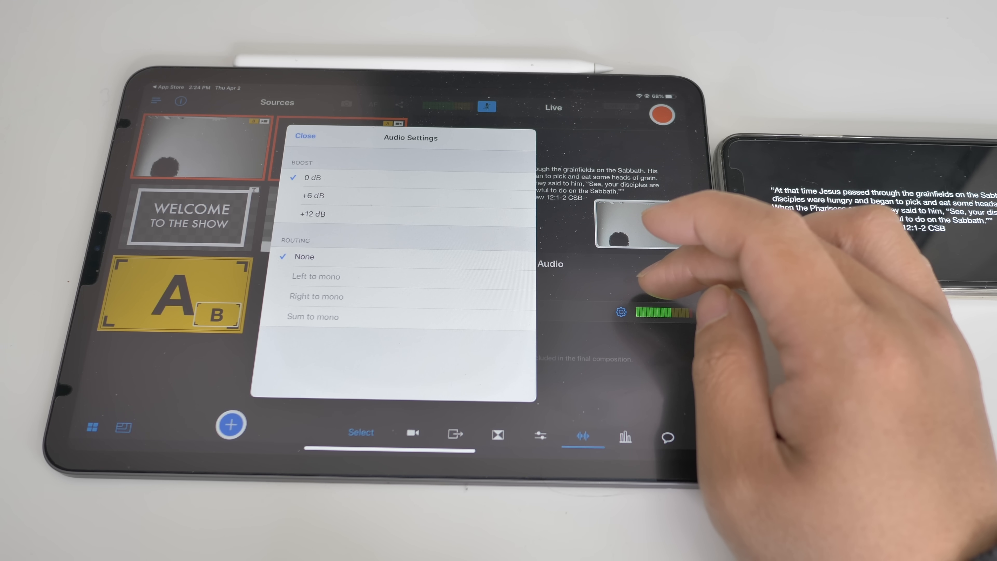
click(305, 136)
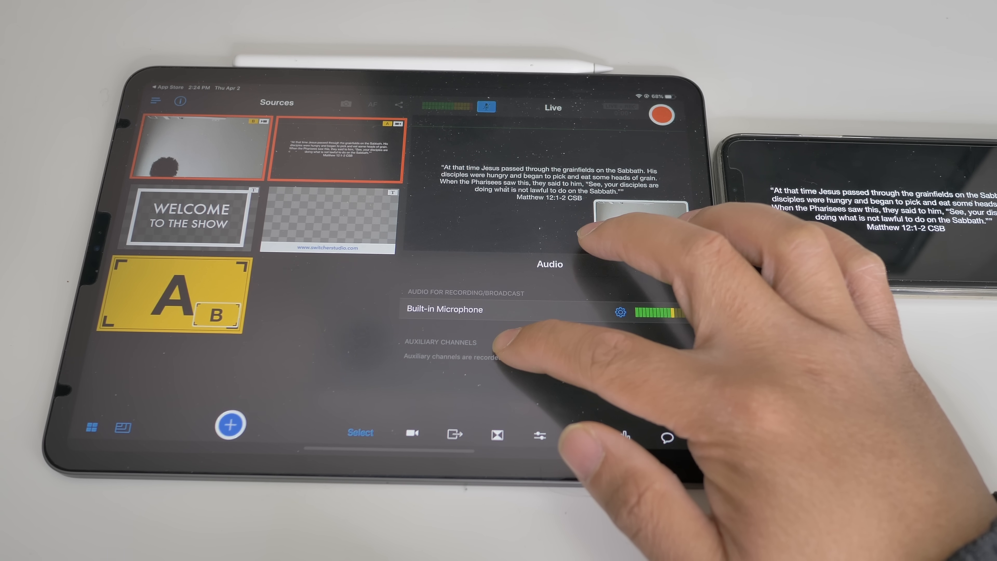
click(582, 435)
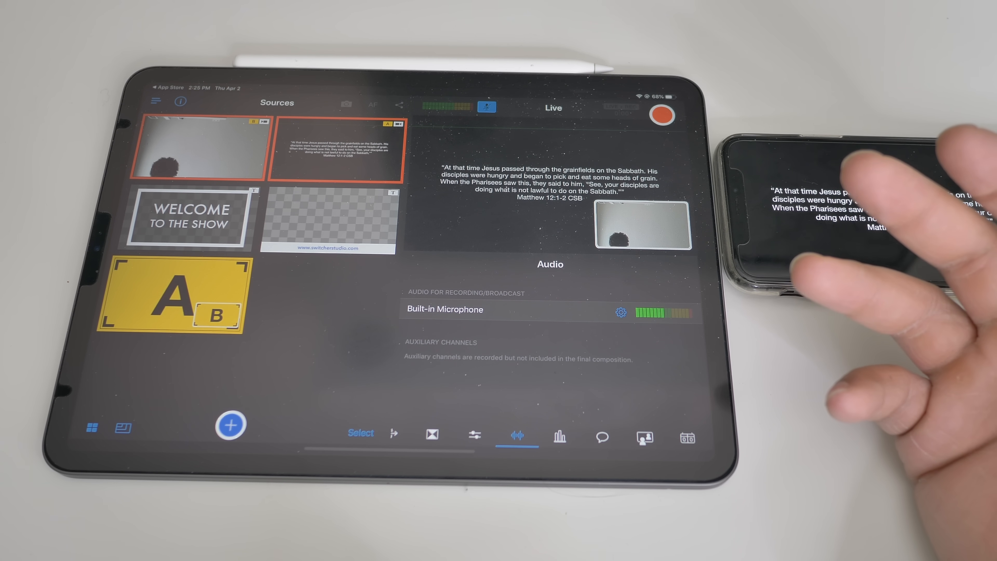
Step: Browse the Polling and Chat panels, then show the connected Video Chat room with guest options
click(559, 437)
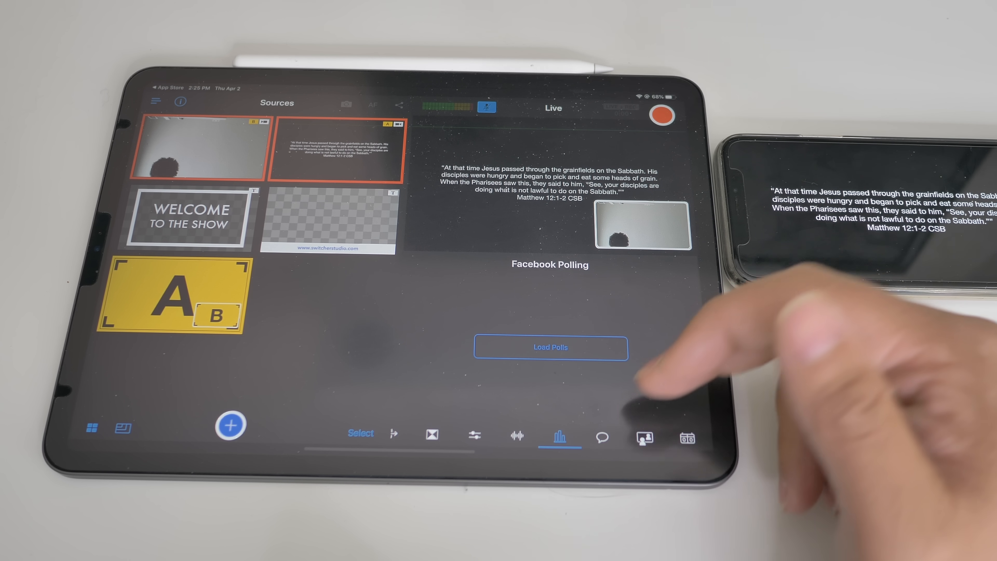
click(601, 437)
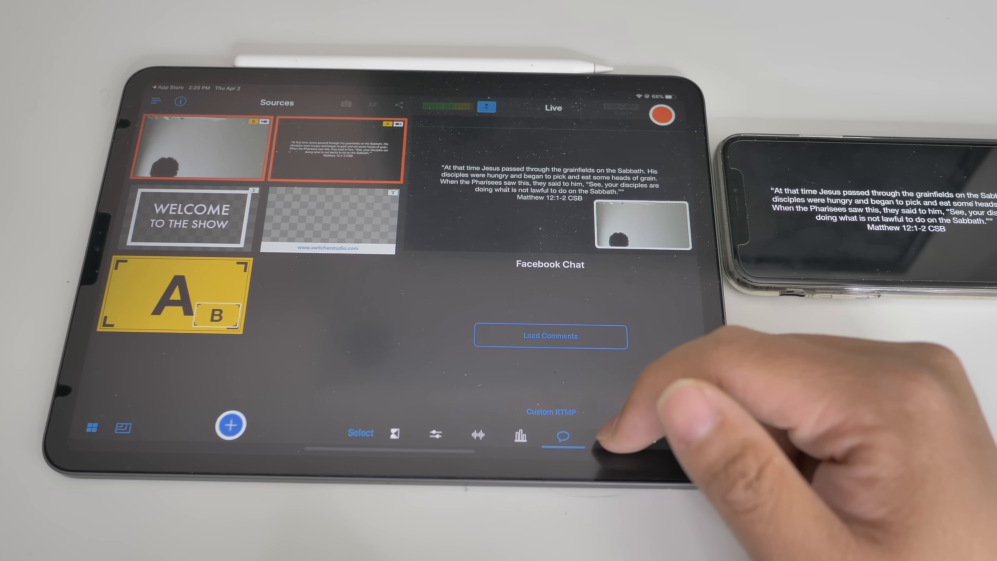
click(604, 442)
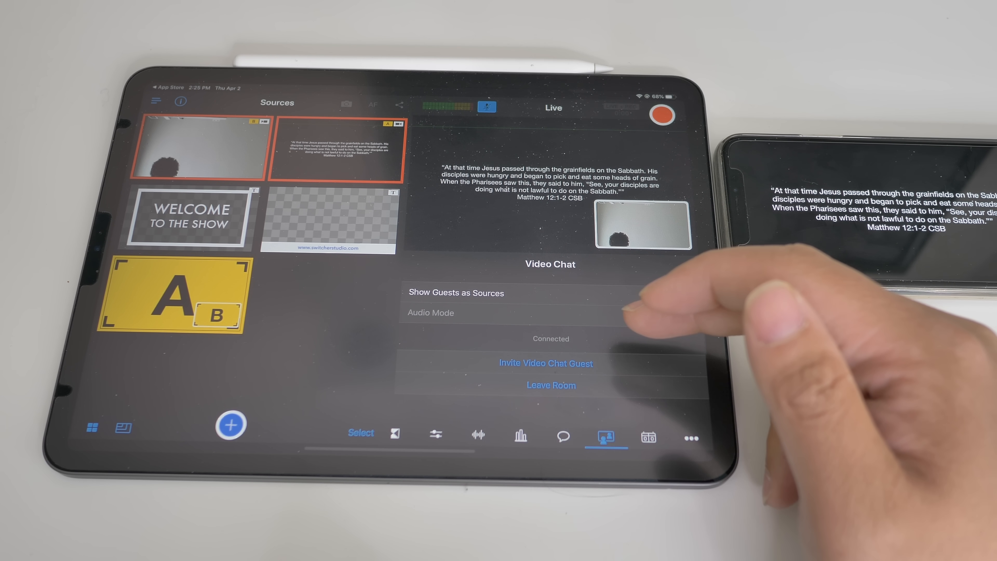
click(679, 296)
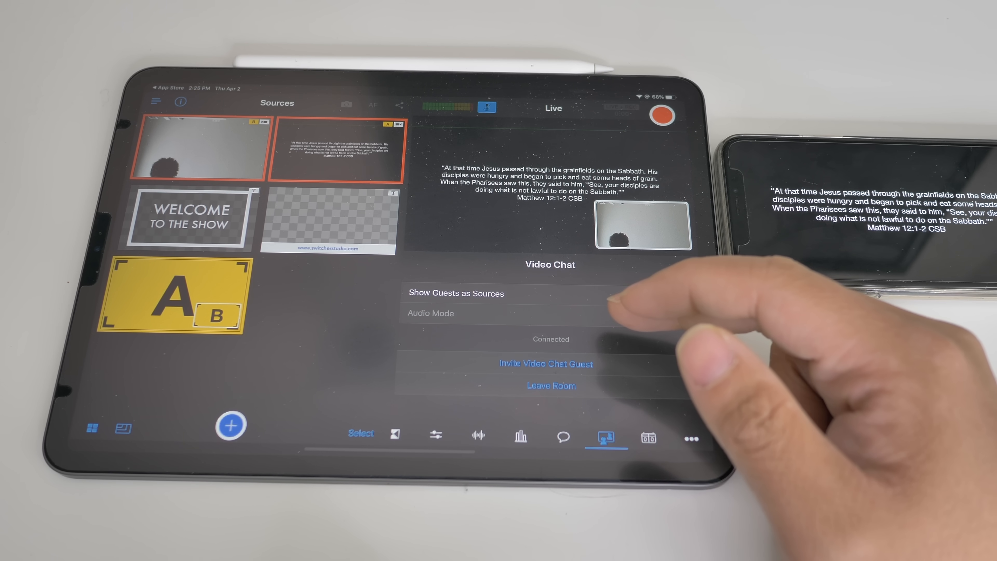
Step: Display the scoreboard at Home 1, Visitor 1 over the live output and browse its templates
click(649, 438)
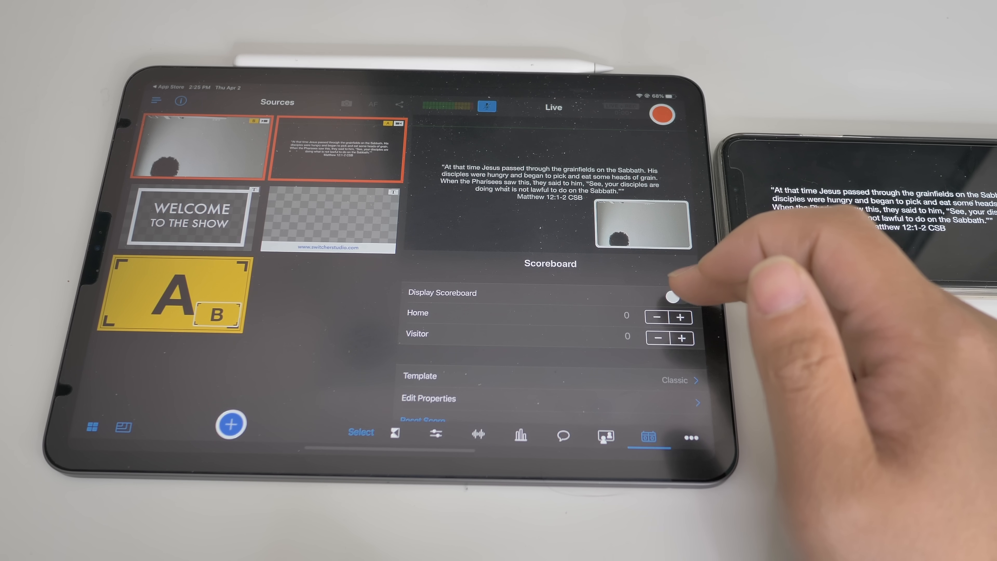
click(673, 297)
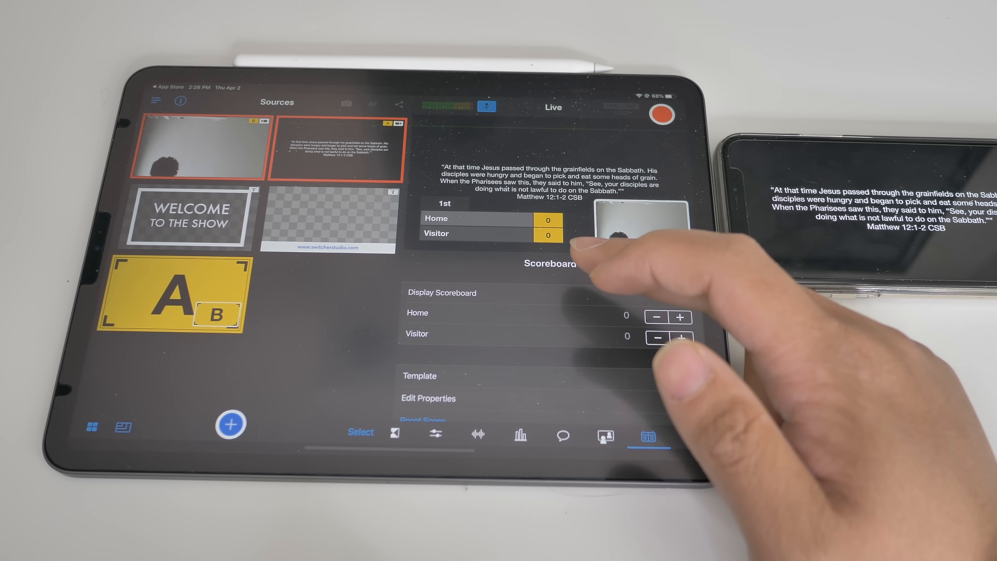
click(676, 298)
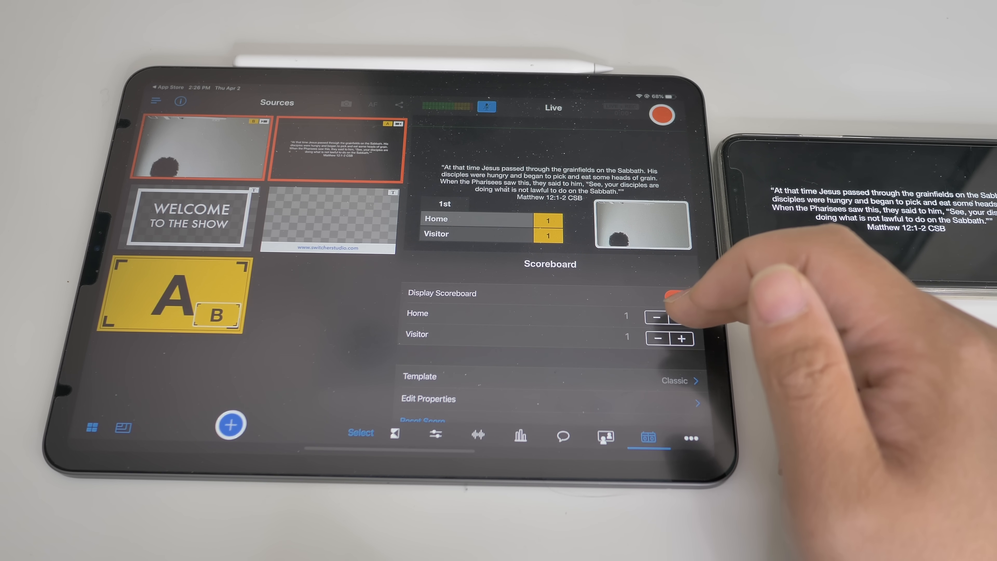
click(675, 380)
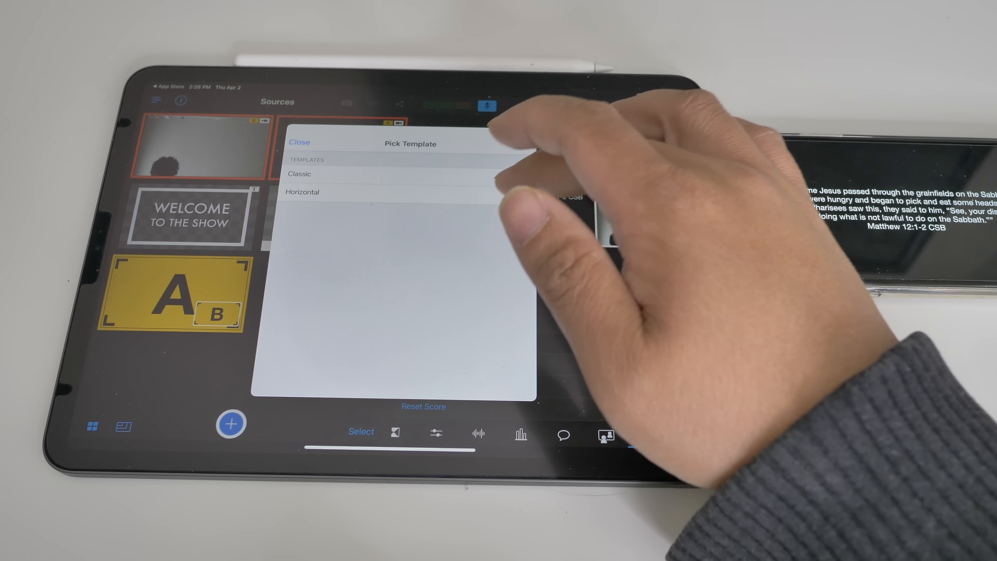